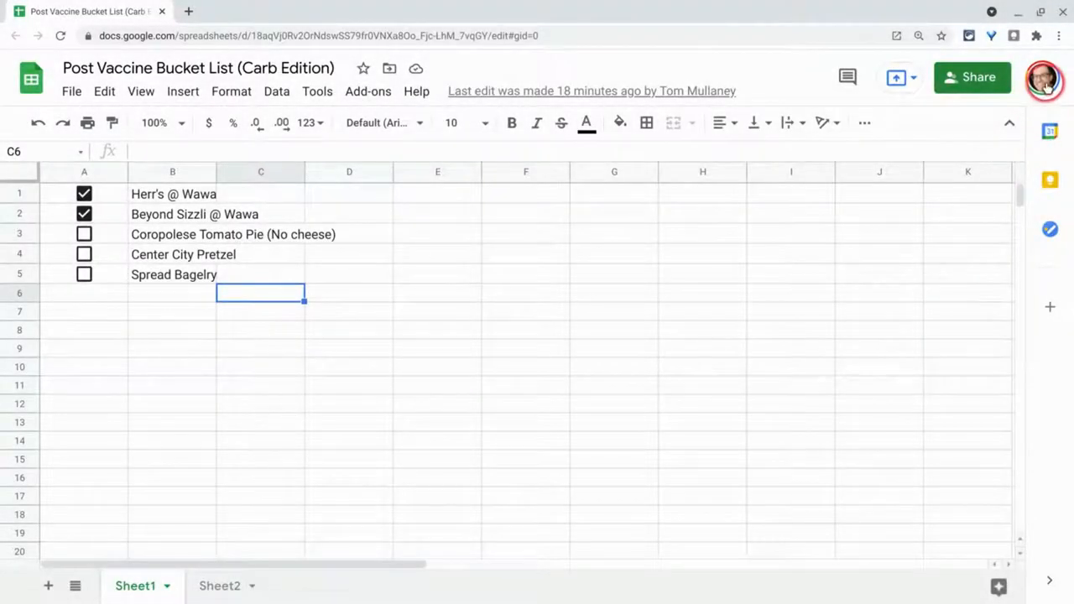
pyautogui.moveTo(885, 298)
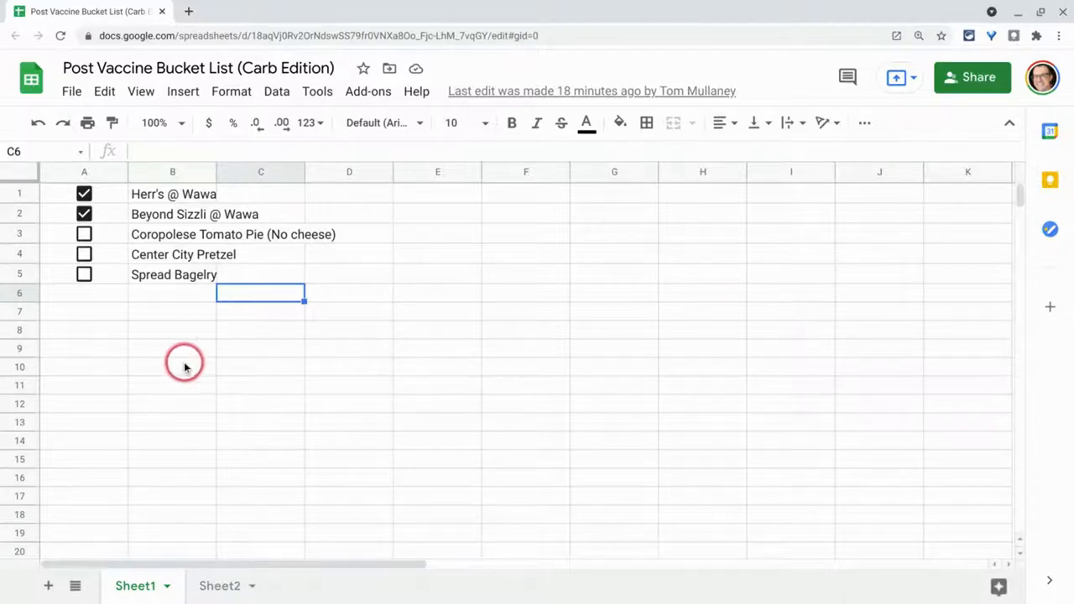
pyautogui.moveTo(174, 194)
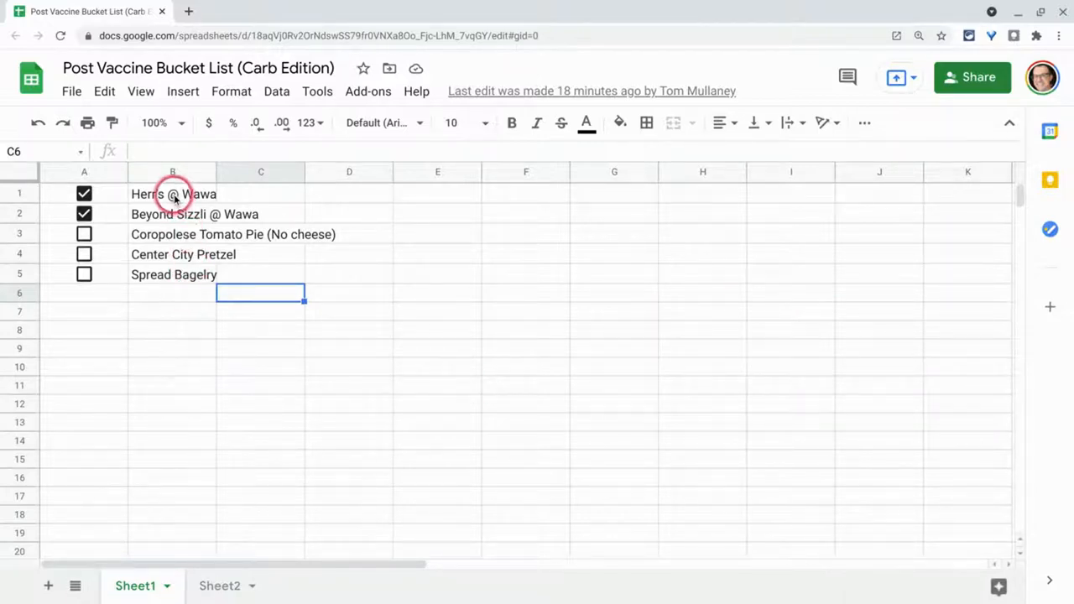
# Copy the five food items in B1:B5 on Sheet1 and paste them into column A of Sheet2.
pyautogui.moveTo(171, 195); pyautogui.dragTo(171, 275)
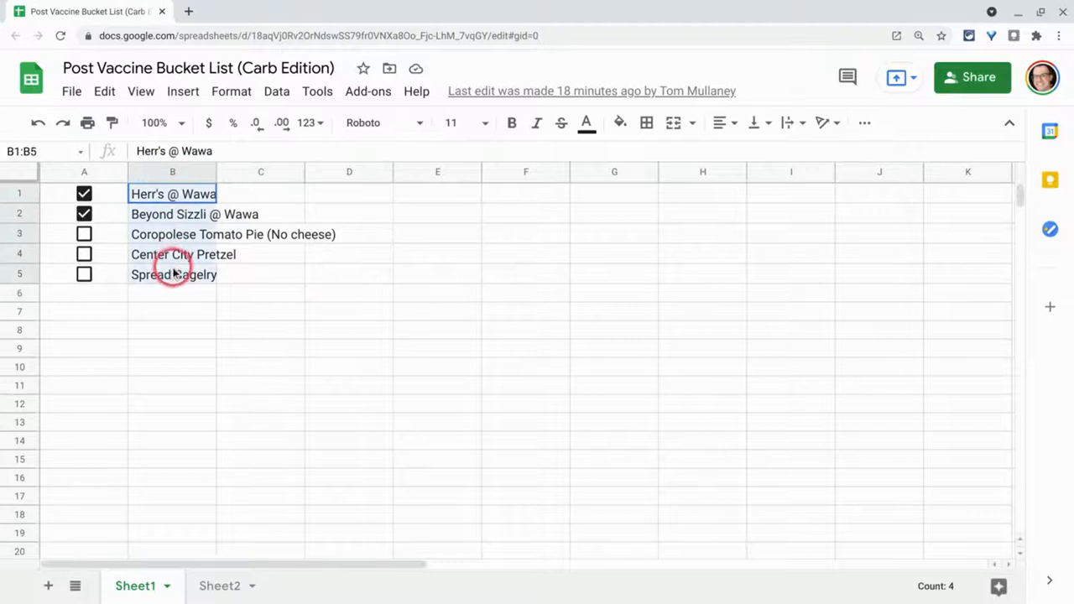
pyautogui.rightClick(175, 276)
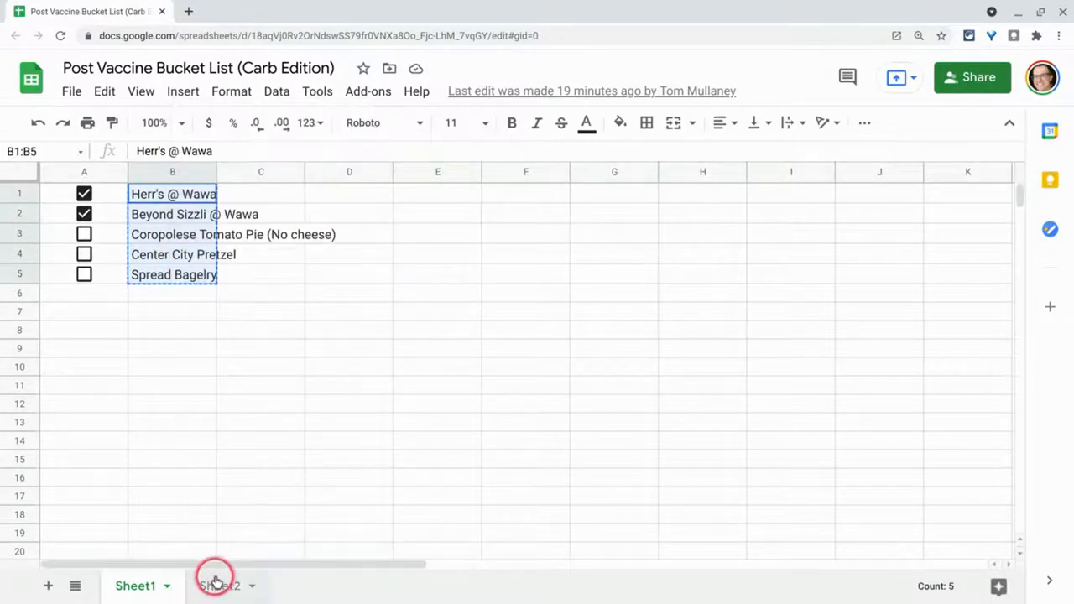
pyautogui.click(218, 586)
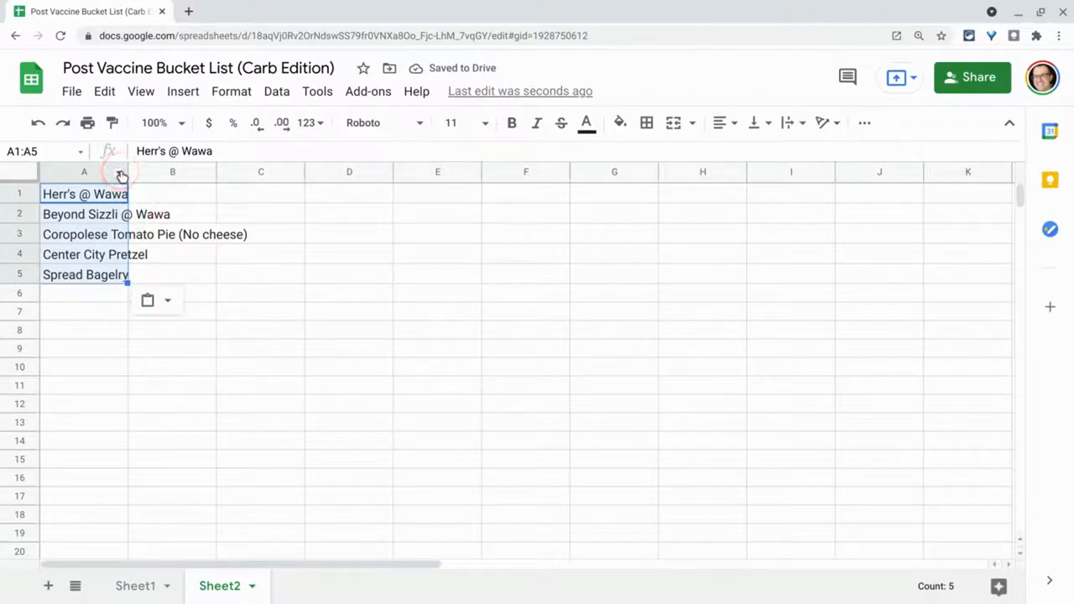
# Insert one blank column left of column A so the food names shift to column B.
pyautogui.rightClick(84, 171)
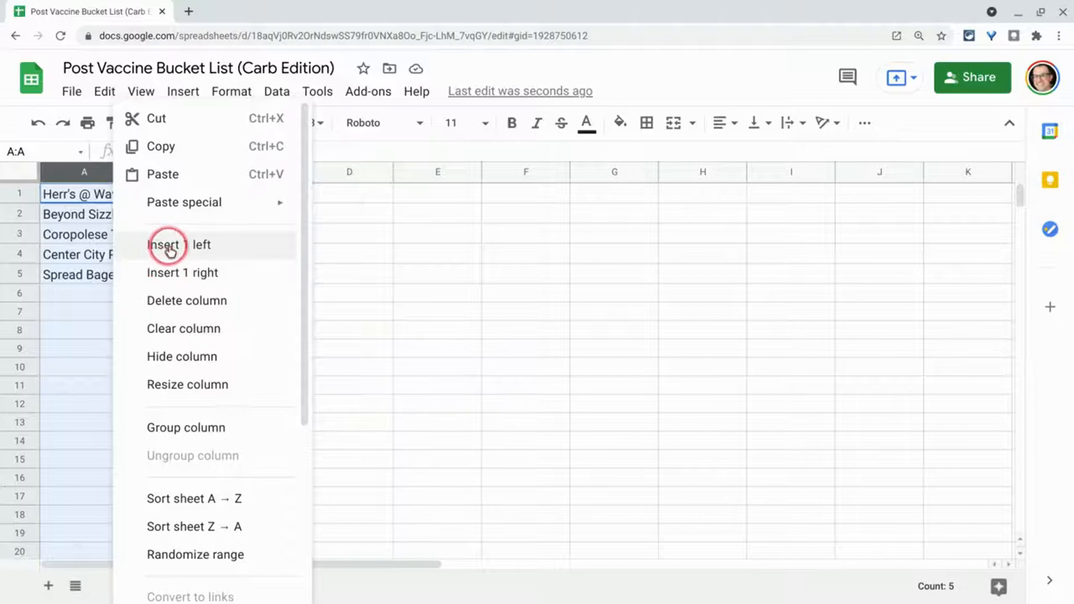
pyautogui.click(178, 245)
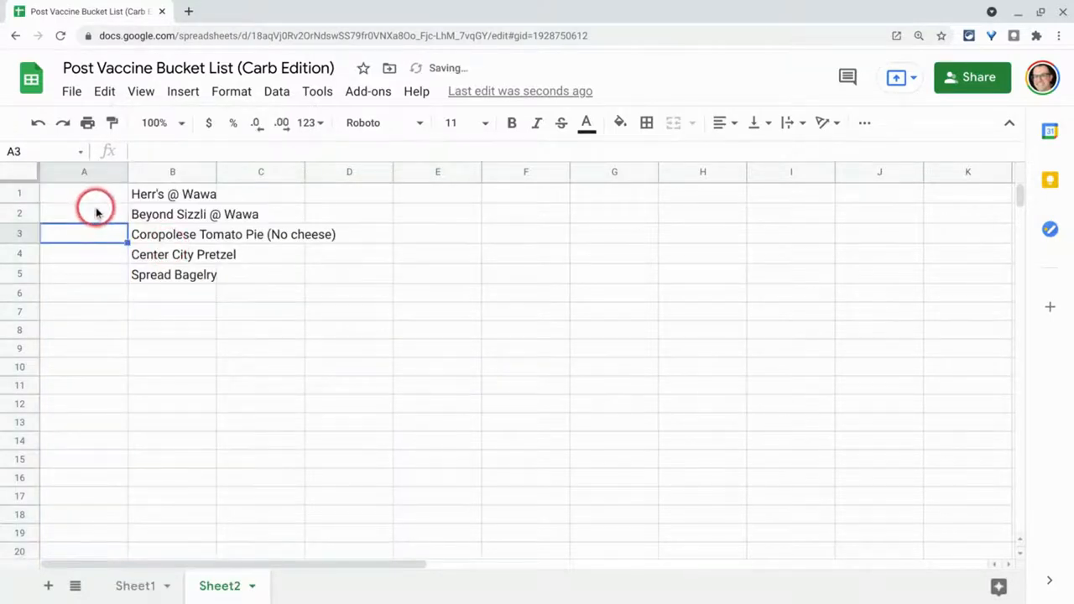
pyautogui.click(83, 194)
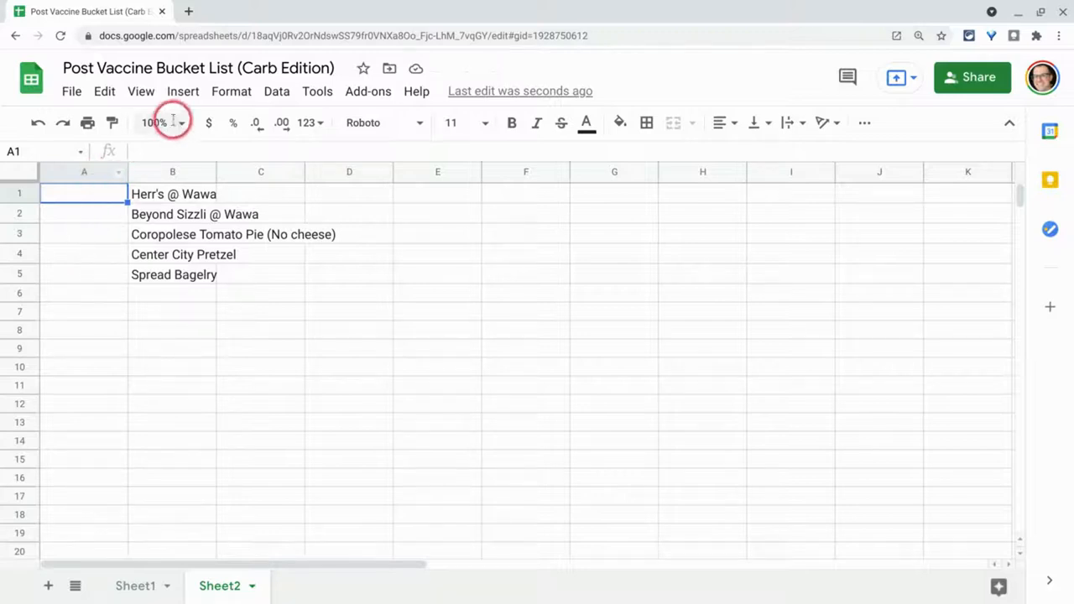
# Insert unchecked checkboxes in A1 and A2:A5 beside the five food items.
pyautogui.click(181, 91)
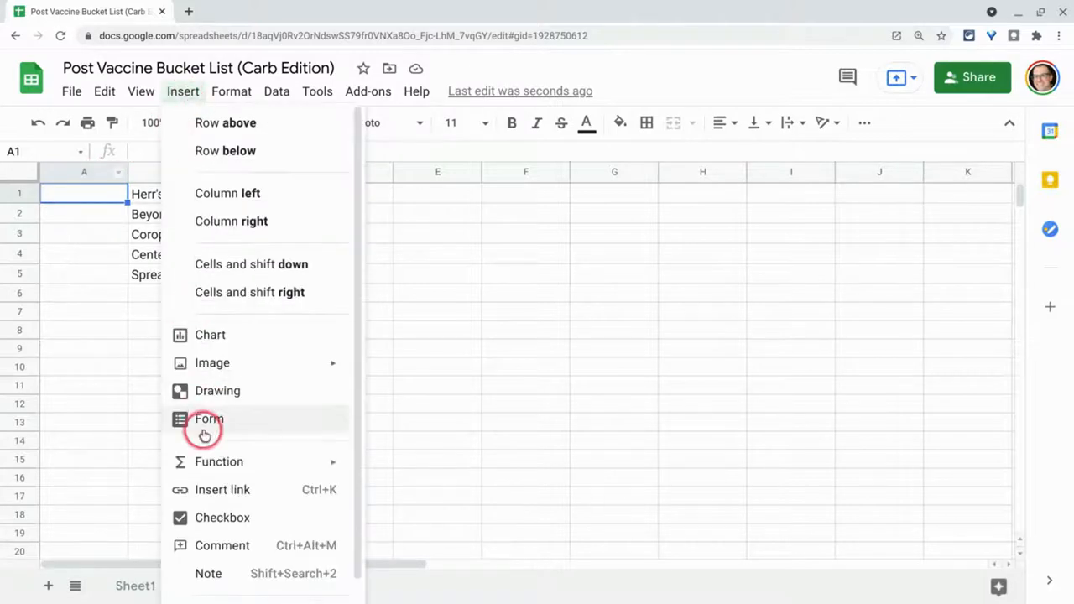
pyautogui.click(222, 517)
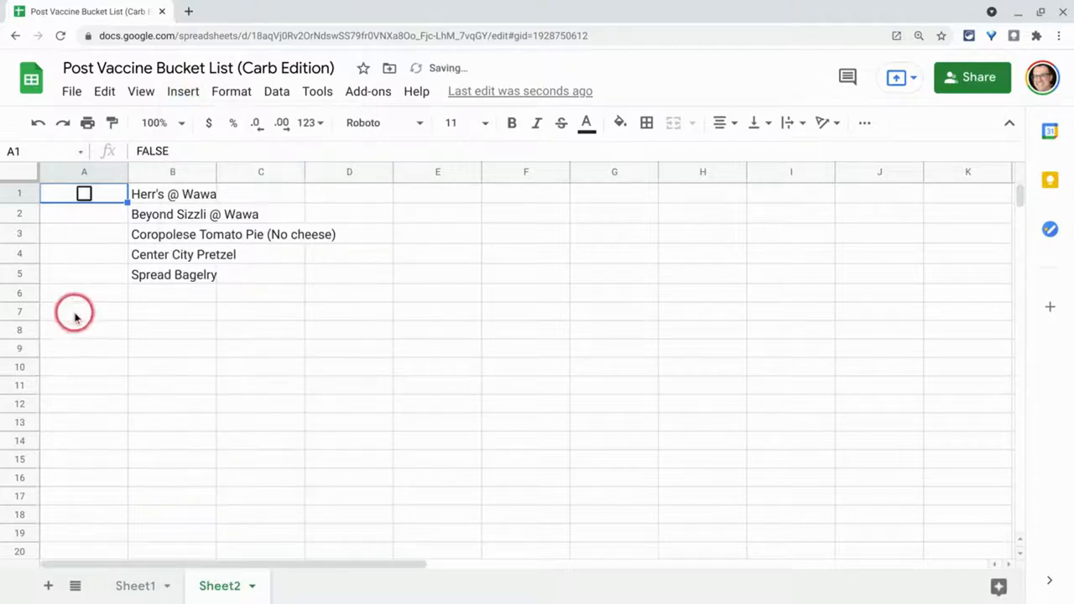
pyautogui.click(84, 213)
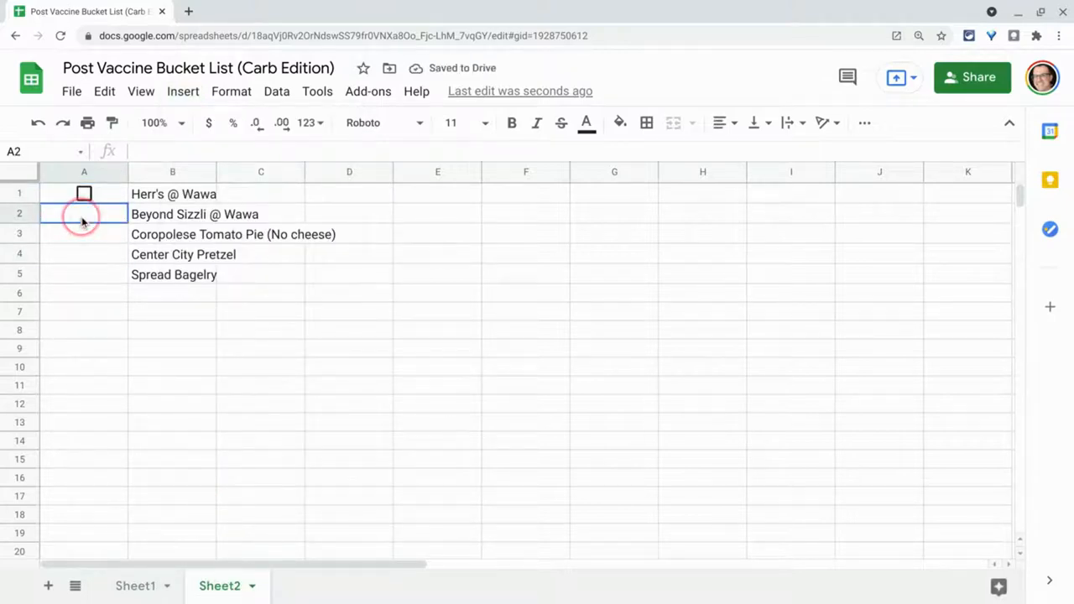
pyautogui.moveTo(84, 213); pyautogui.dragTo(84, 275)
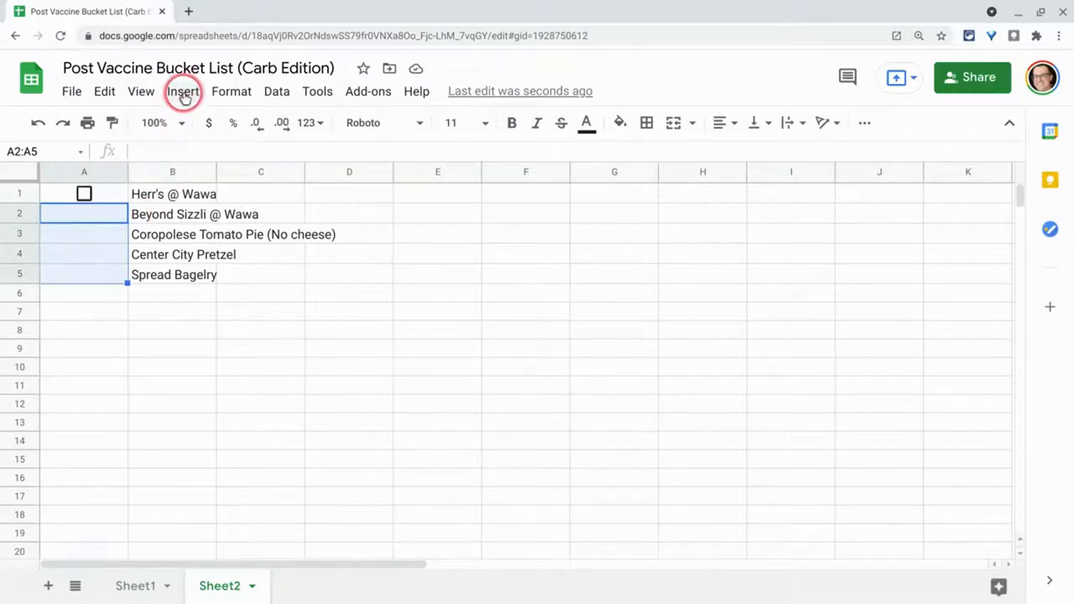
pyautogui.click(183, 91)
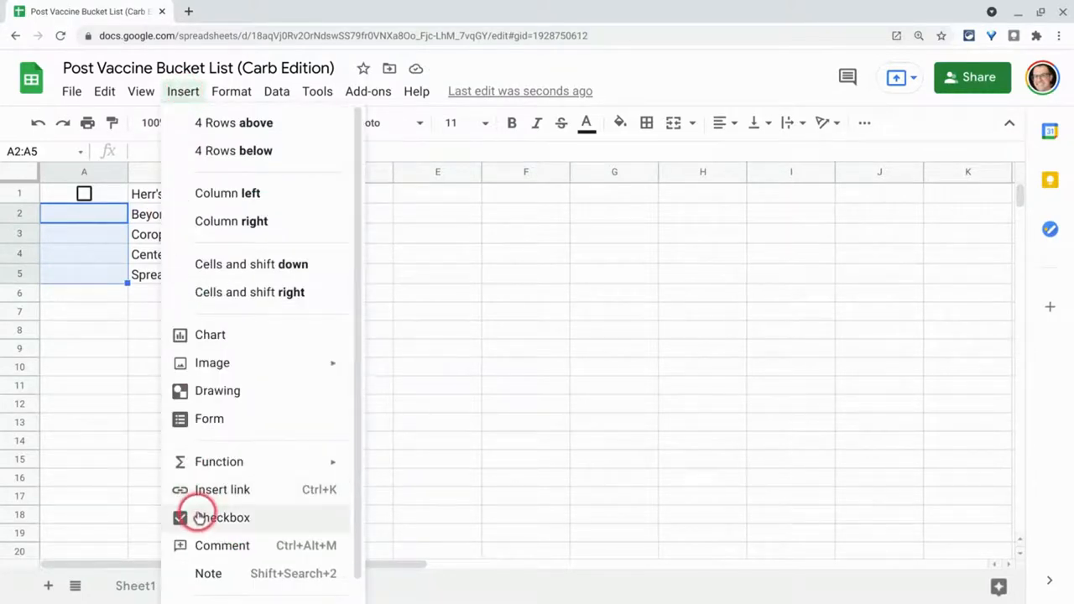
pyautogui.click(222, 517)
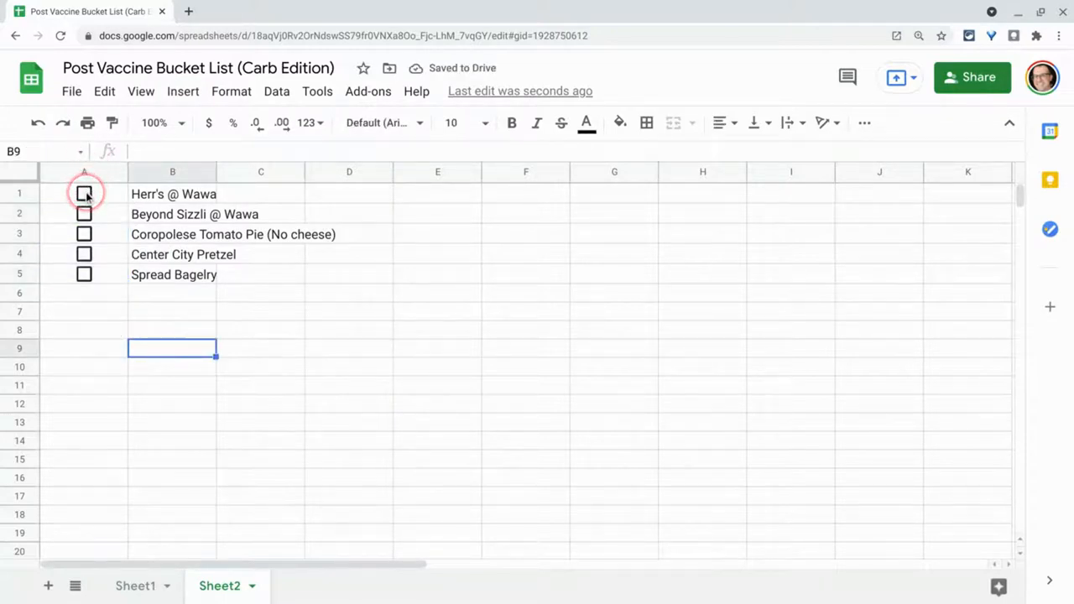
# Tick the Herr's @ Wawa checkbox in A1 and bring up the spreadsheet's version history.
pyautogui.click(84, 195)
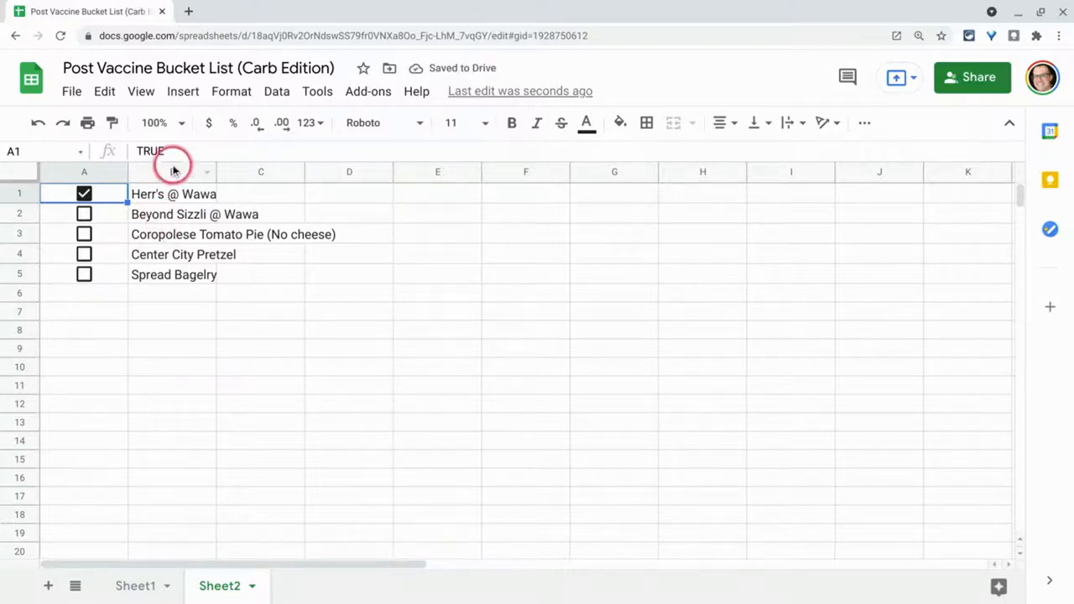
pyautogui.click(172, 195)
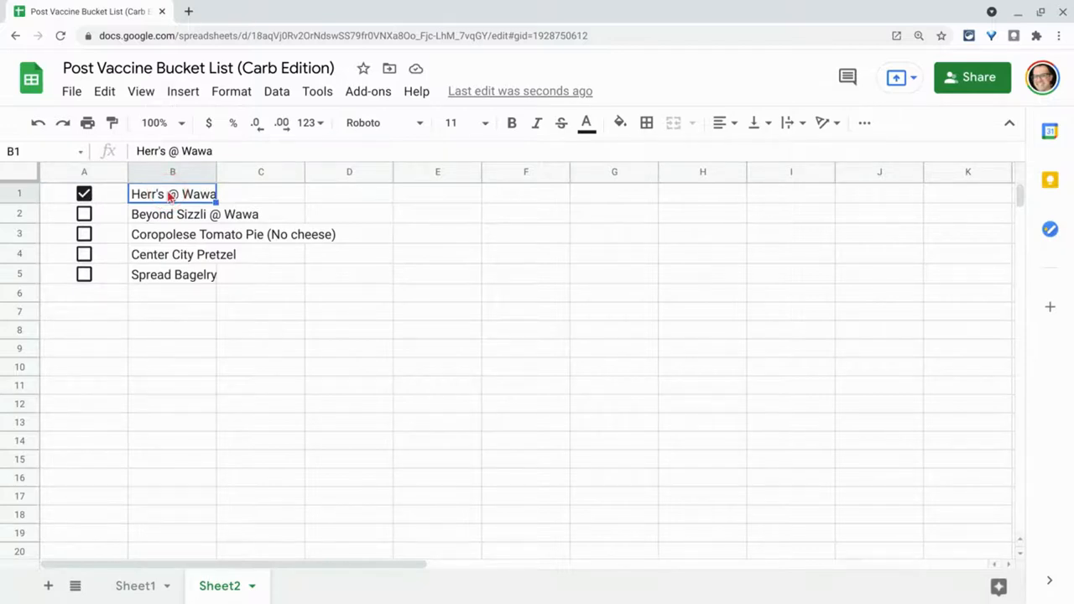
pyautogui.moveTo(131, 590)
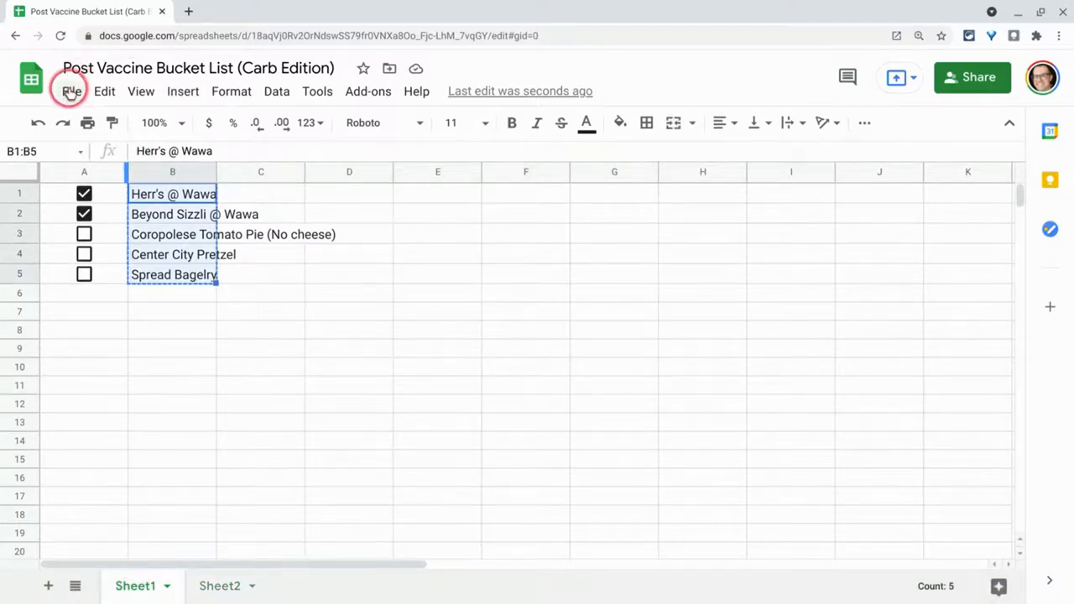
pyautogui.click(70, 90)
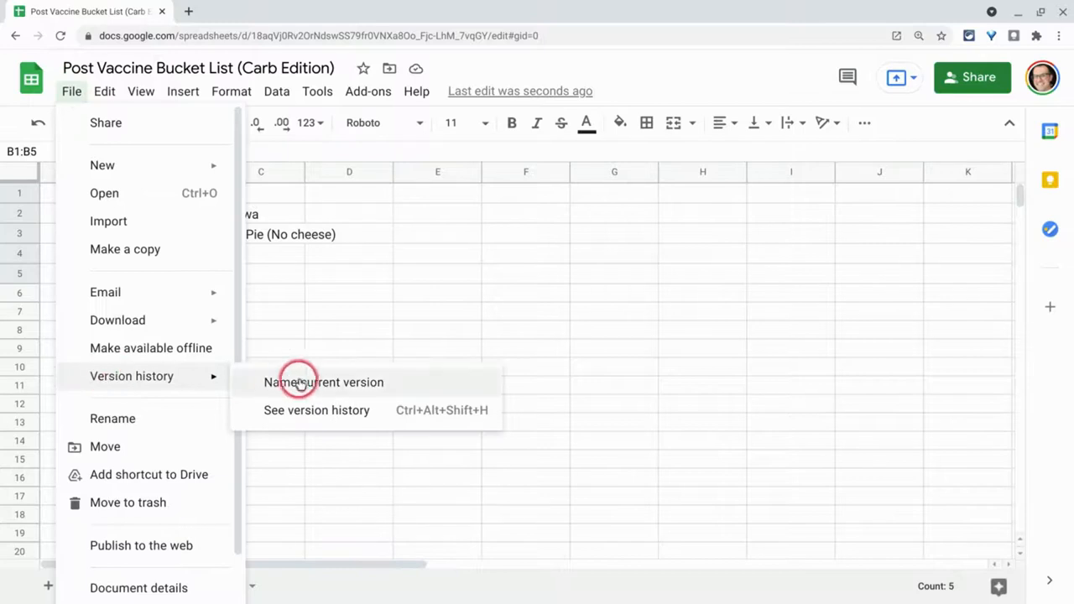
pyautogui.click(315, 410)
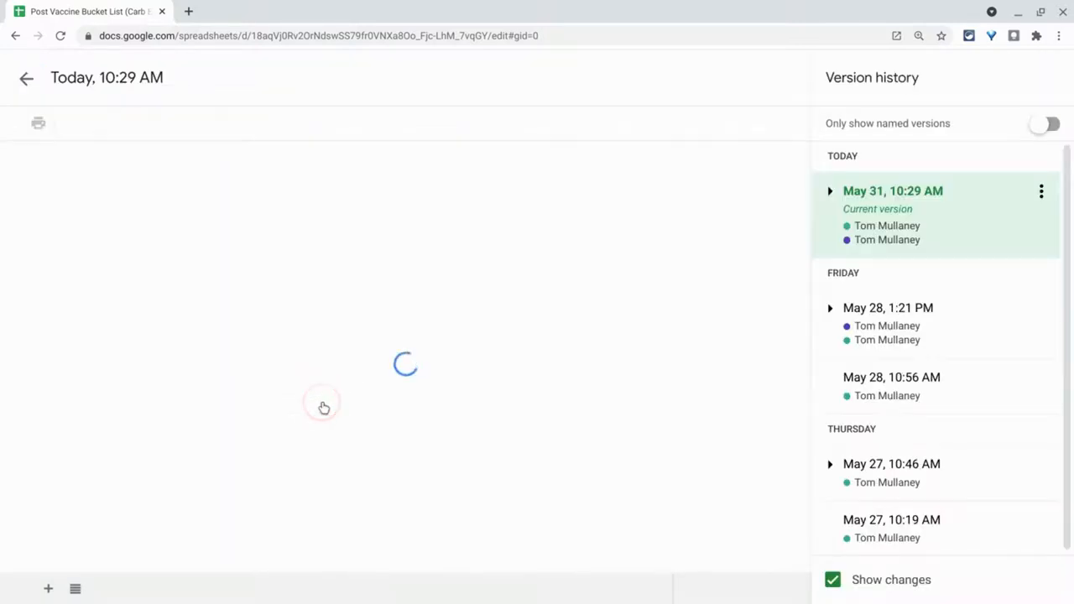